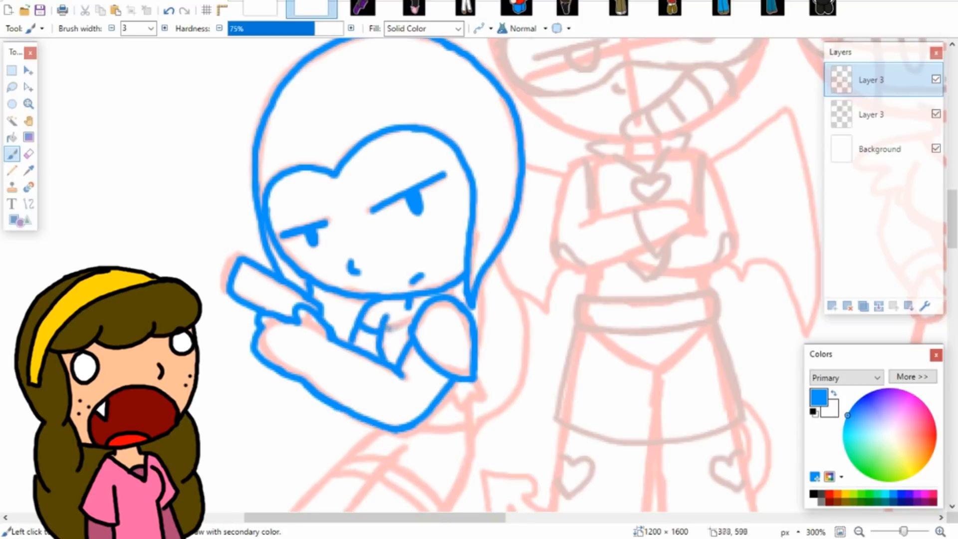
scroll(down, 3)
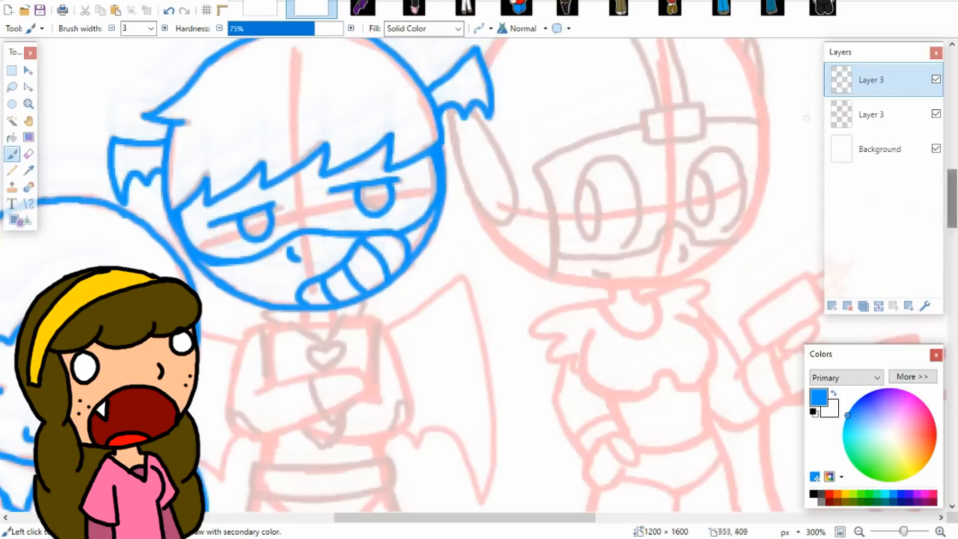
scroll(down, 3)
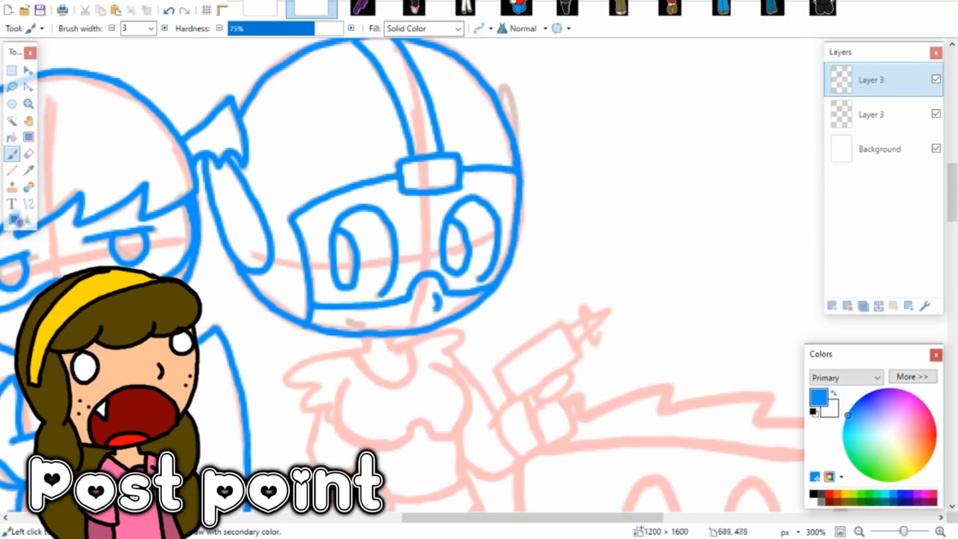
scroll(down, 3)
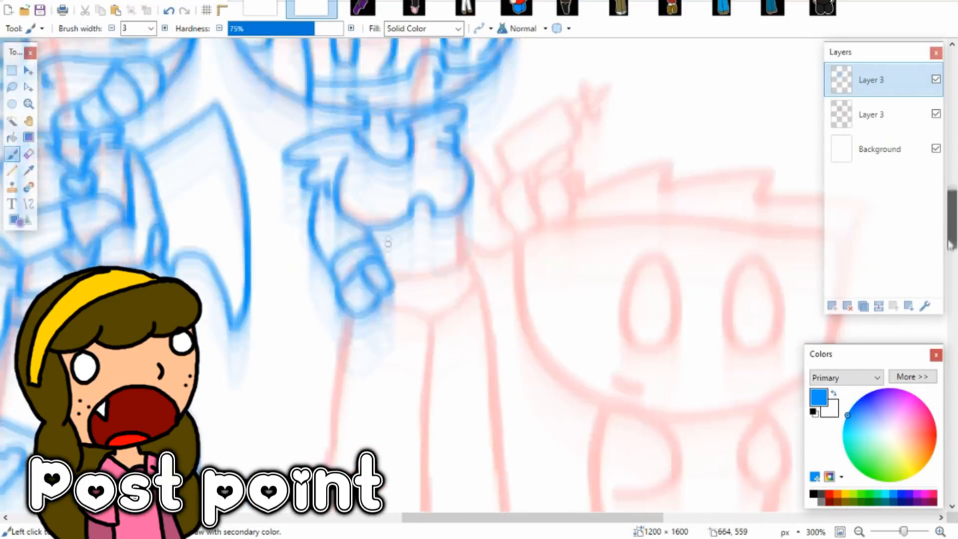